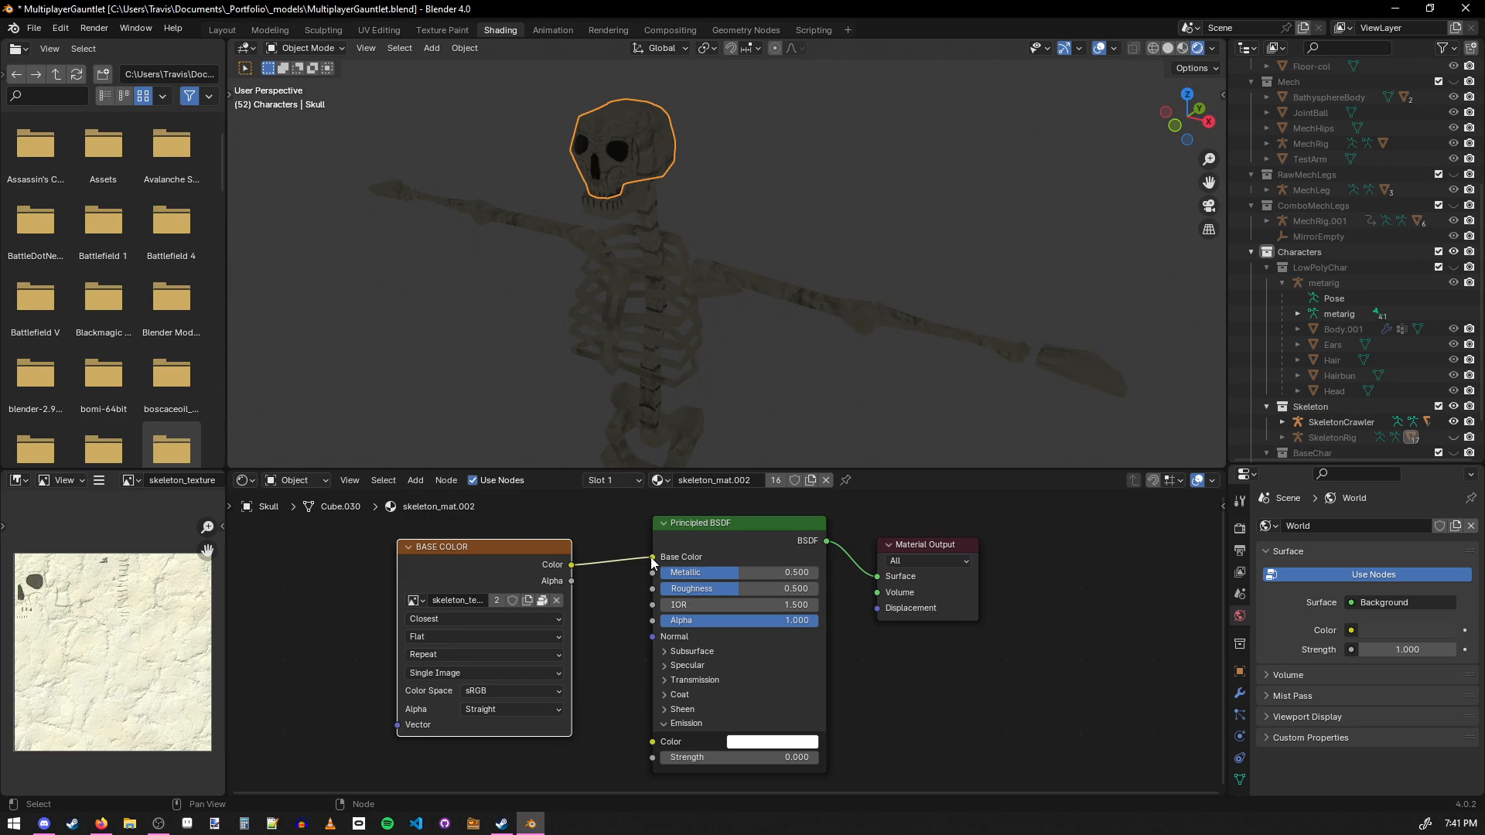
- Reconnect the skeleton texture's Color output to the Principled BSDF Emission Color socket
left_click_drag(570, 565, 612, 681)
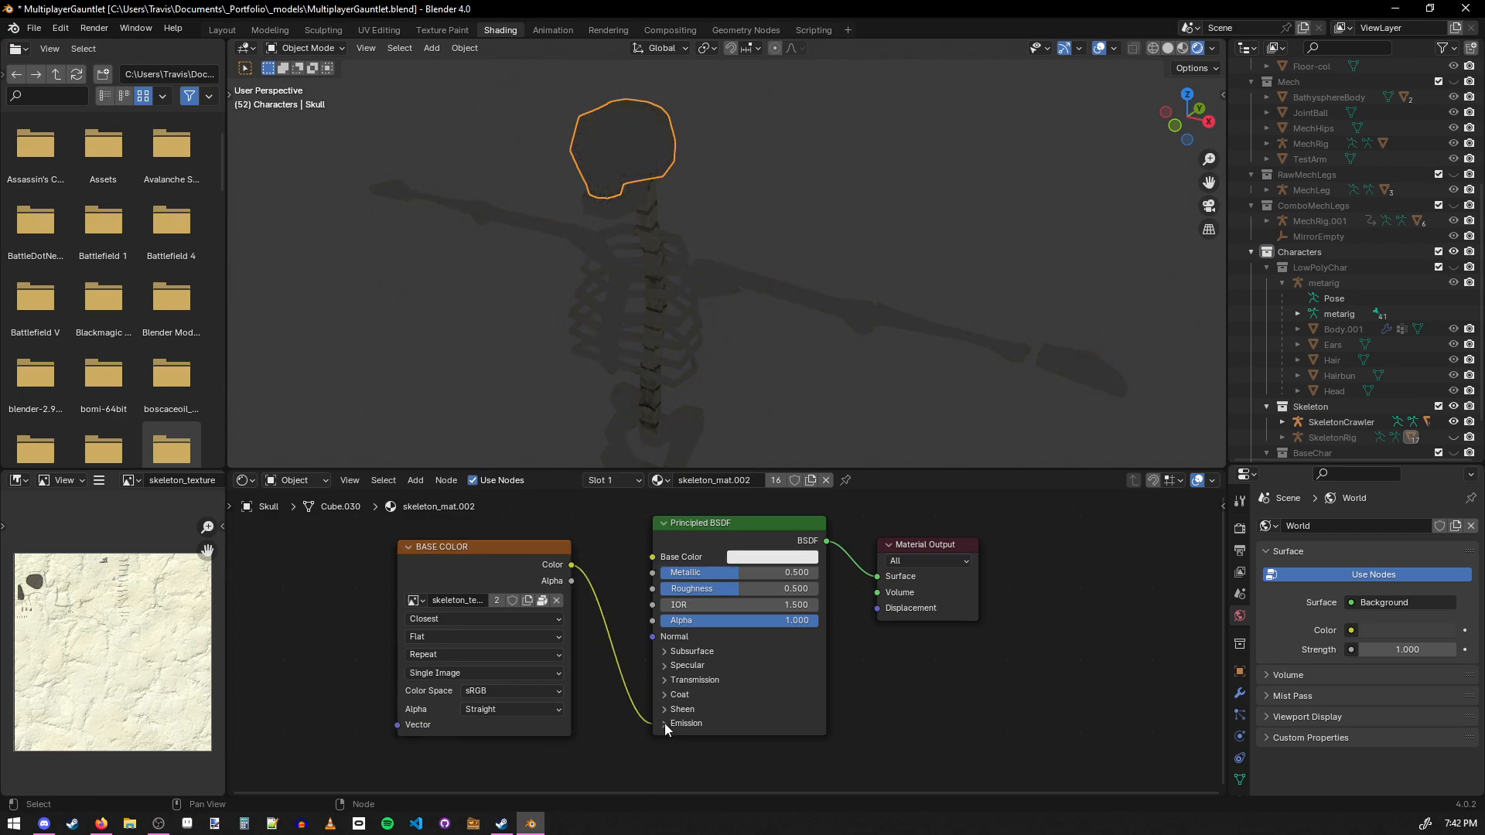
left_click(665, 722)
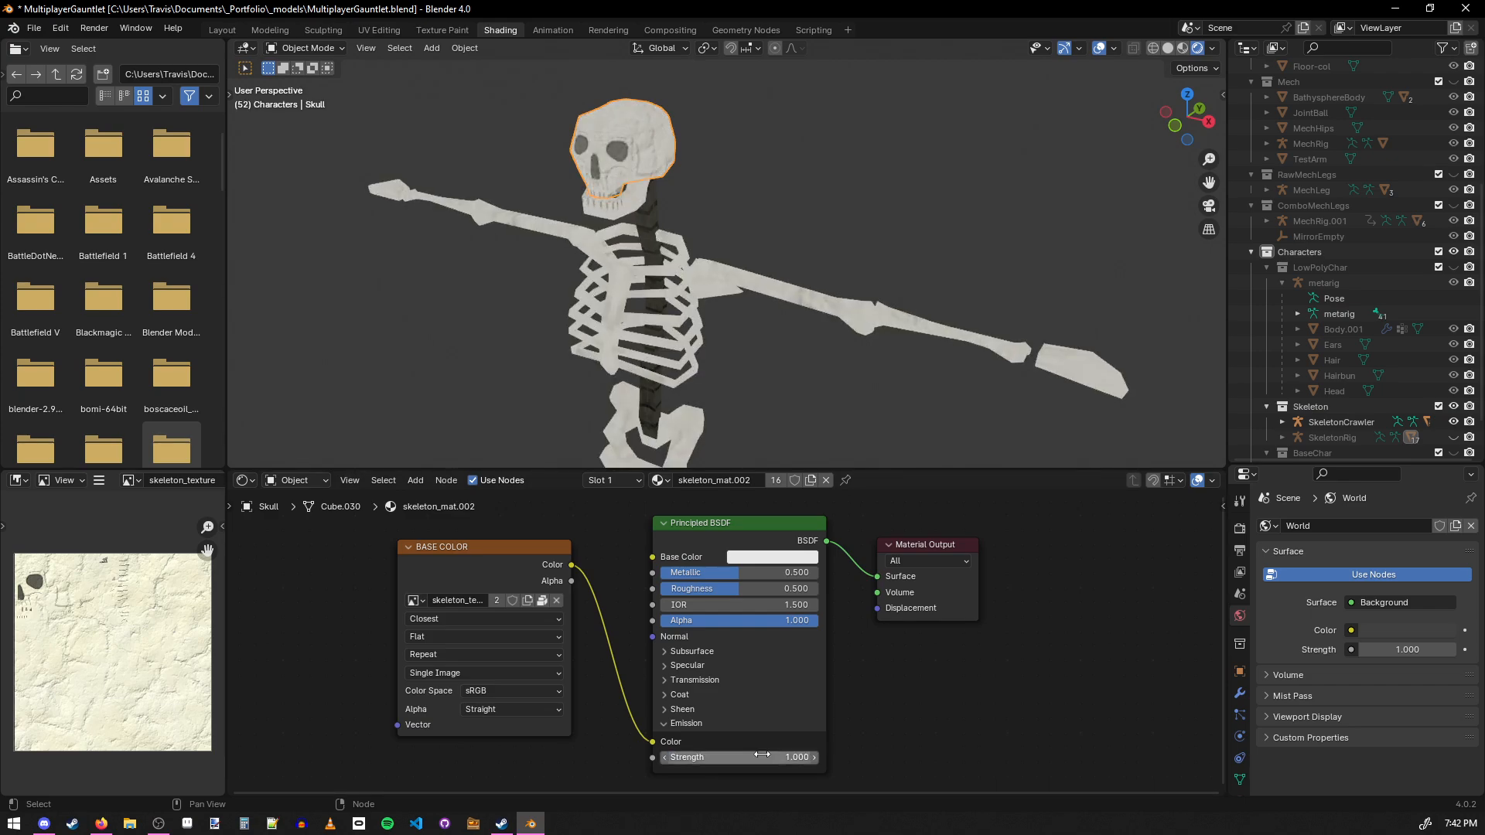
- Set the Principled BSDF Emission Strength to 1.000
left_click_drag(738, 756, 767, 756)
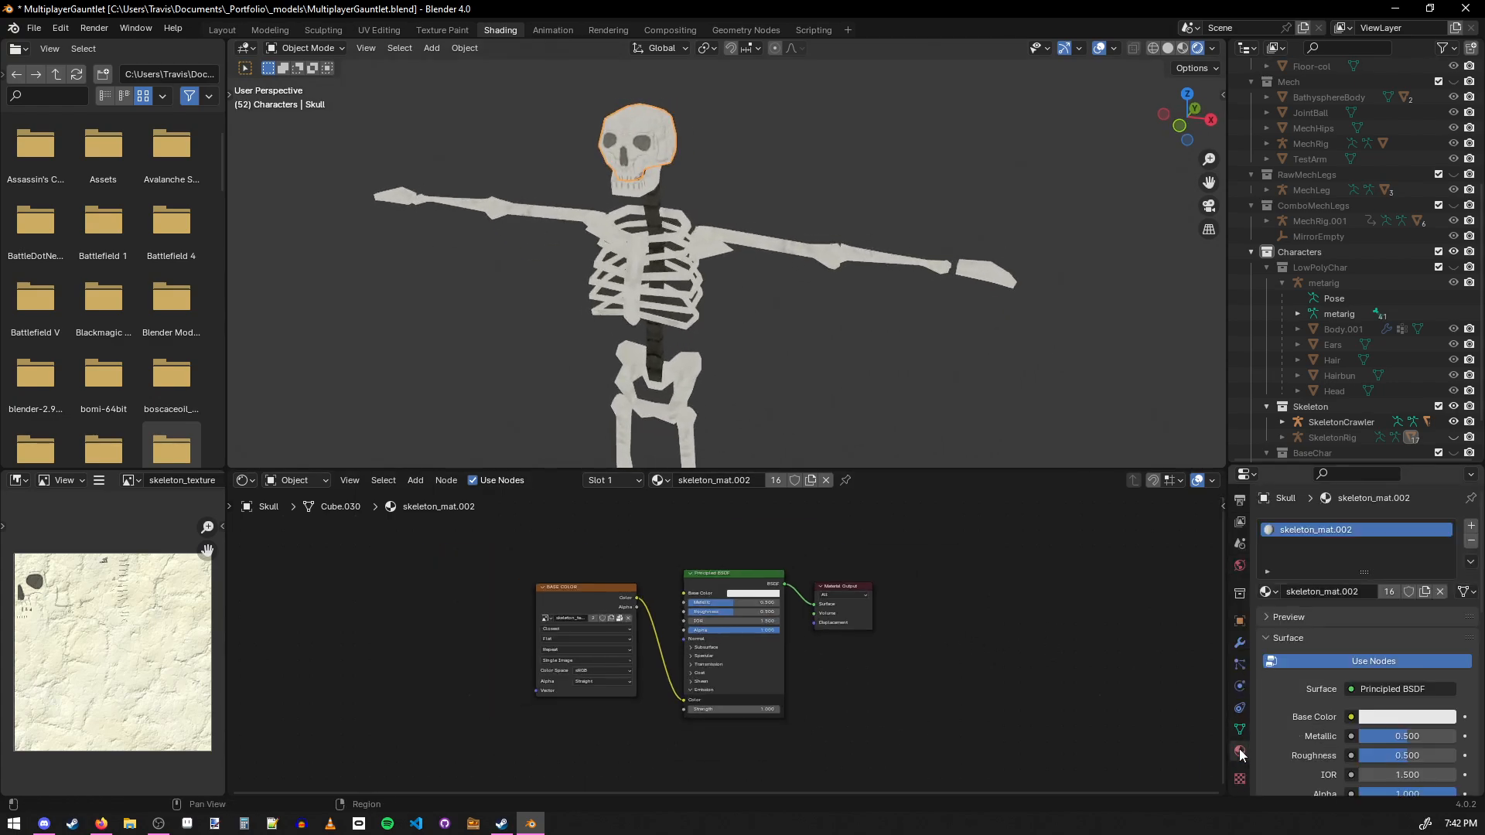
- Set the skeleton_mat.002 material's Shadow Mode to None
scroll("down", 3)
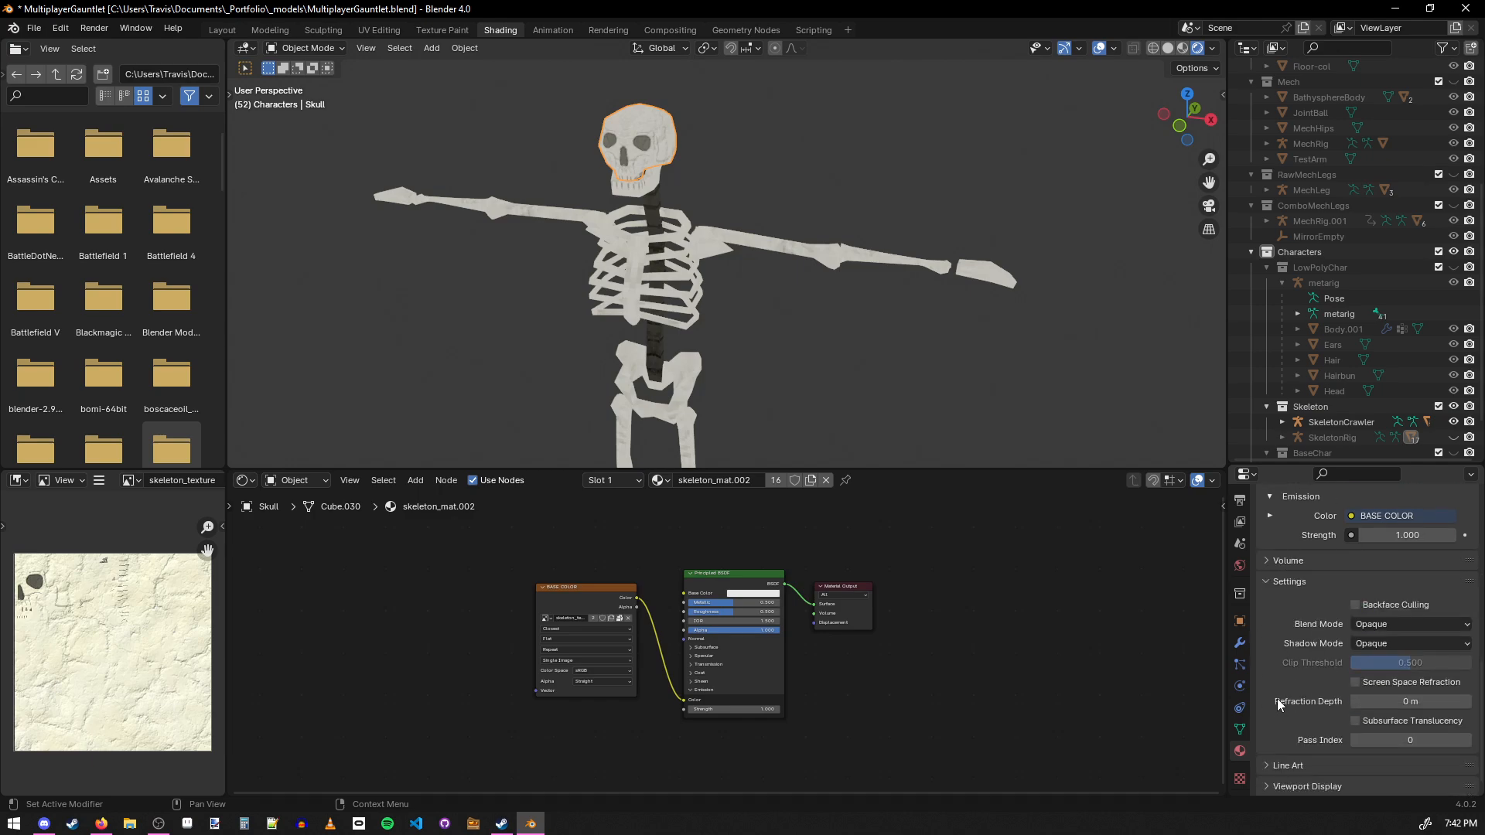
left_click(1409, 621)
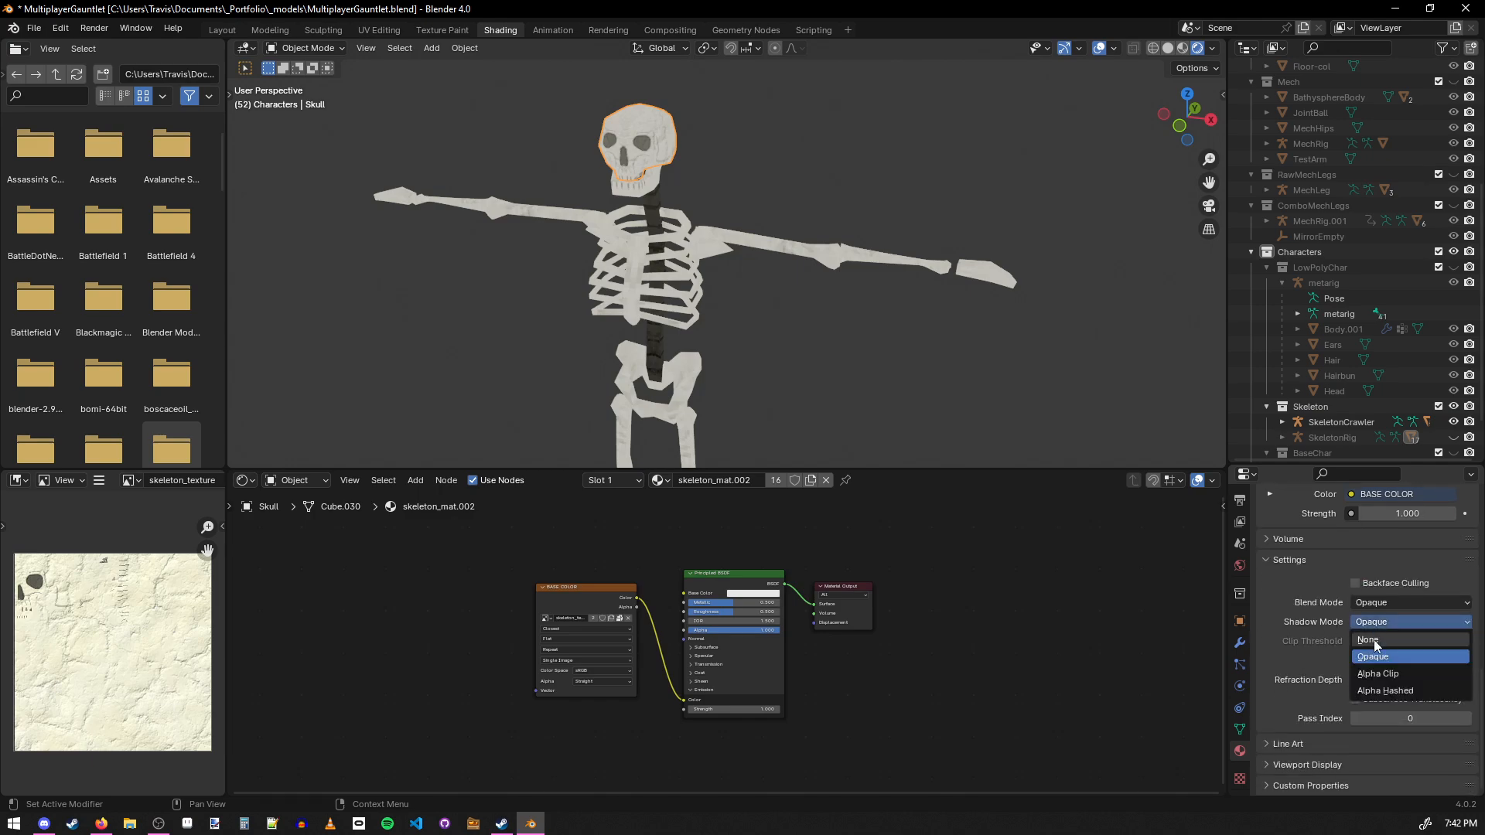
left_click(1371, 641)
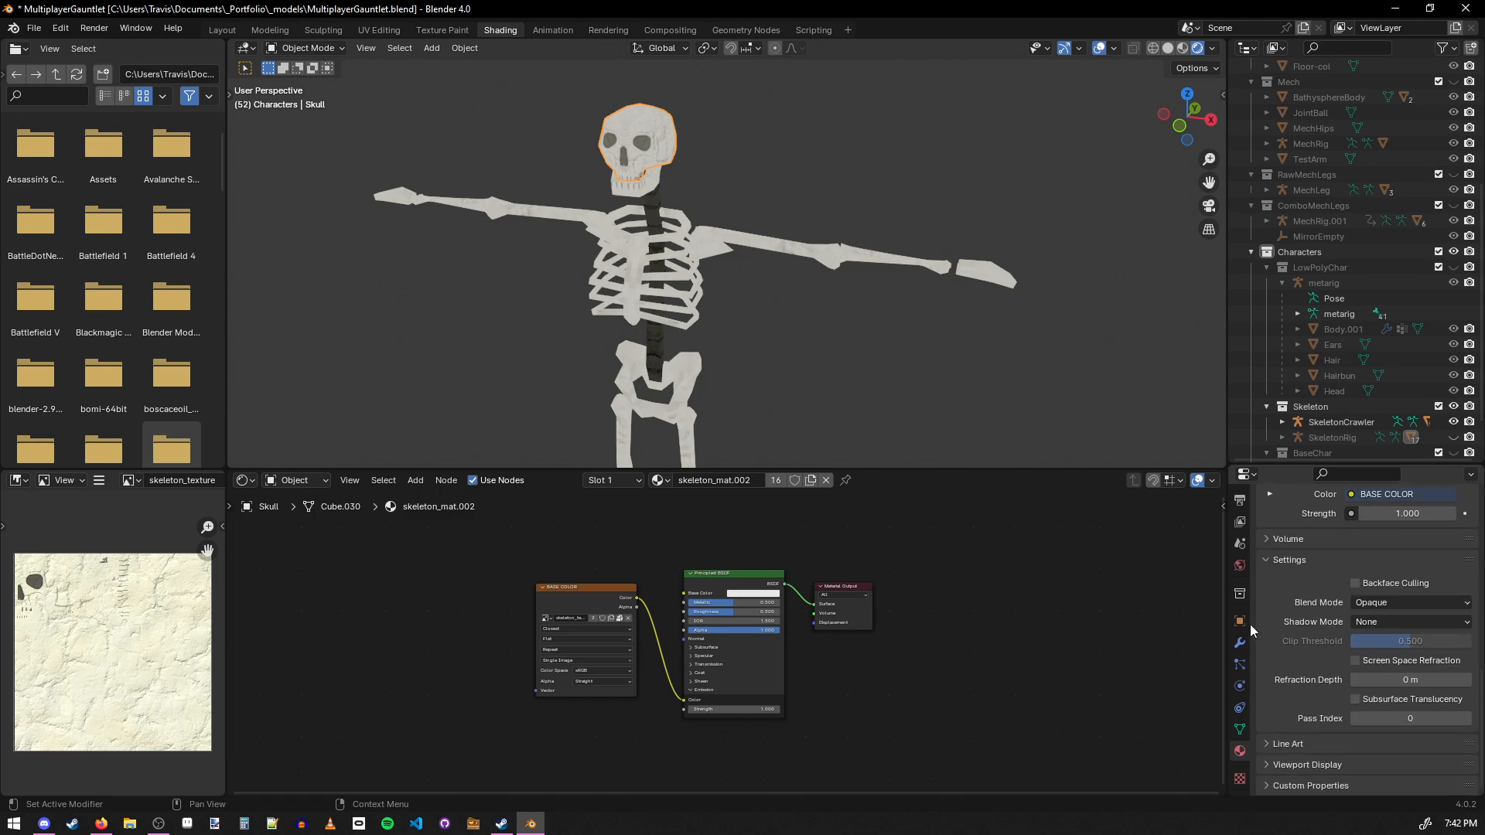